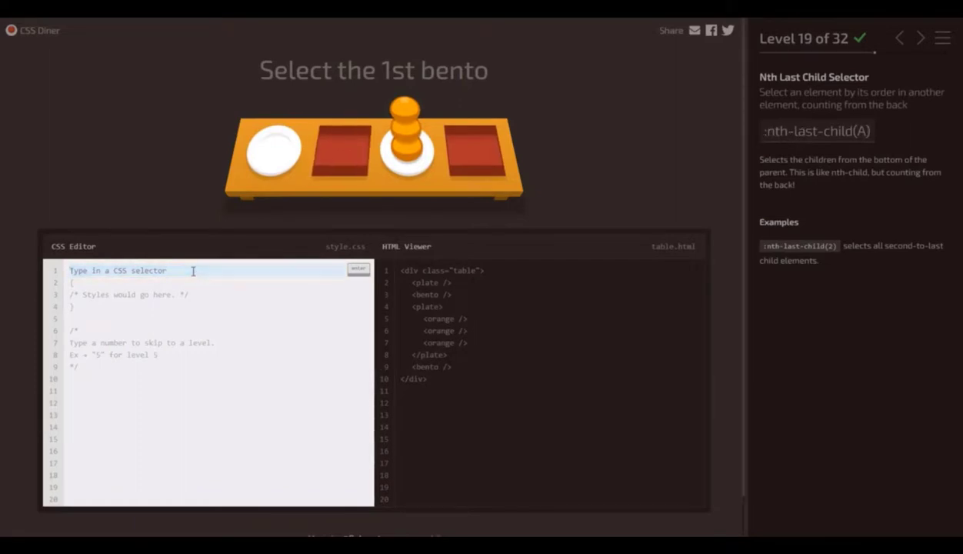
pyautogui.write(':nth-last-')
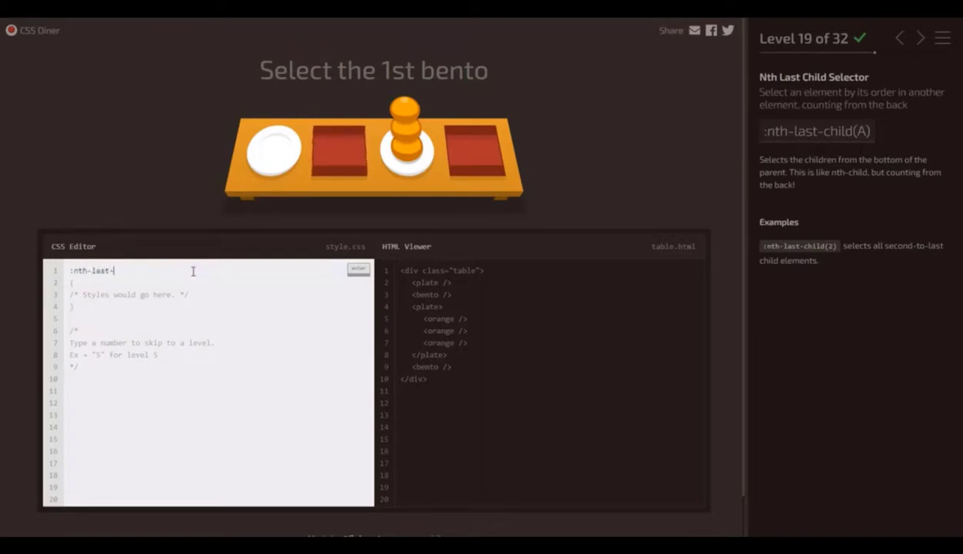
pyautogui.write('child')
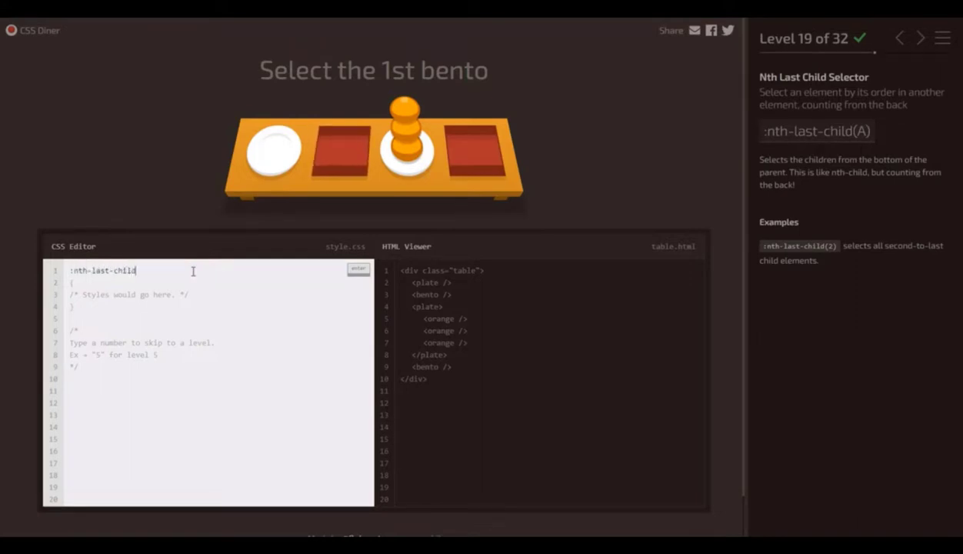
pyautogui.write('(')
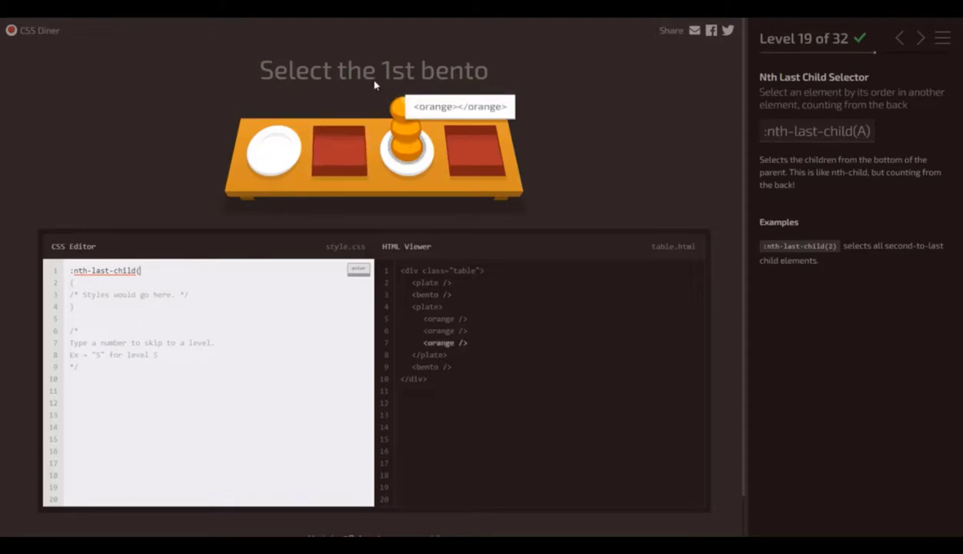
pyautogui.moveTo(530, 151)
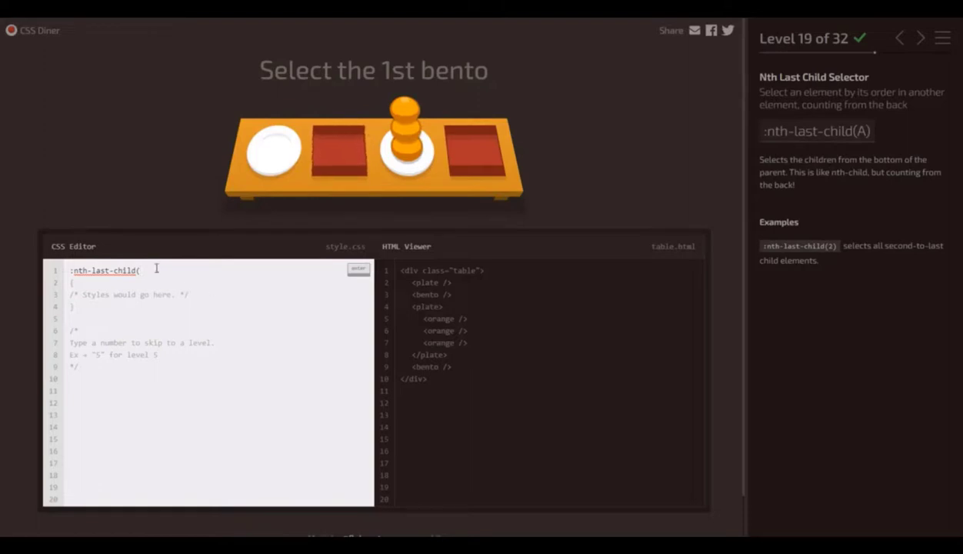
pyautogui.moveTo(476, 157)
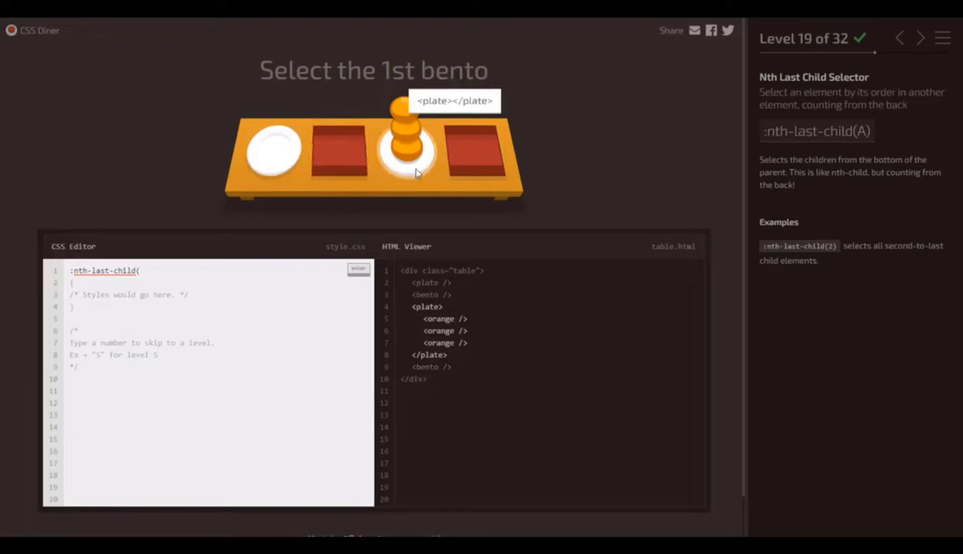
pyautogui.write('3')
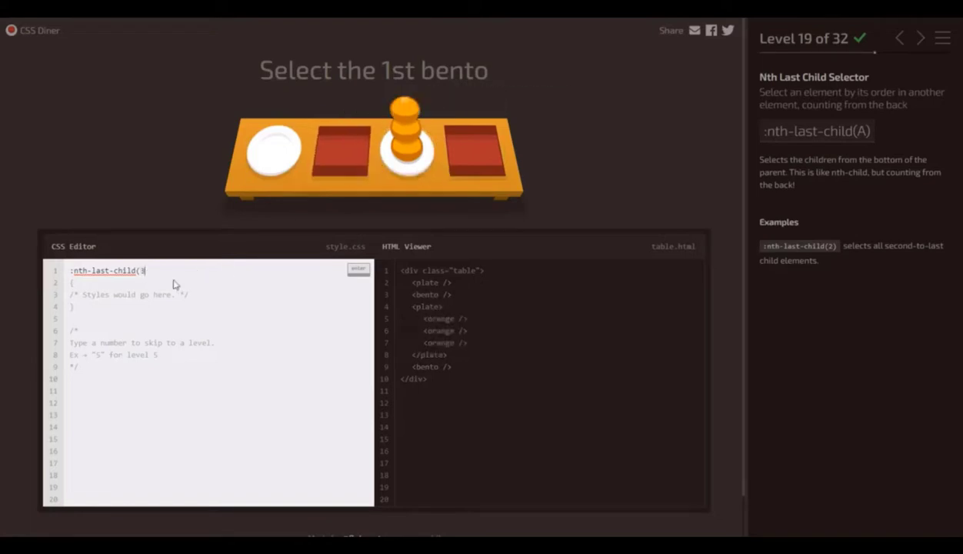
pyautogui.write(')')
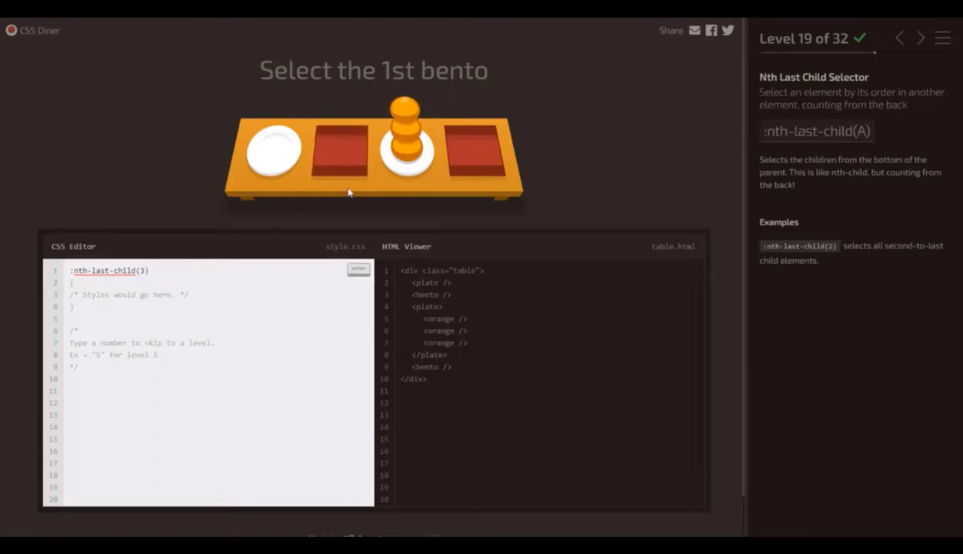
pyautogui.moveTo(407, 116)
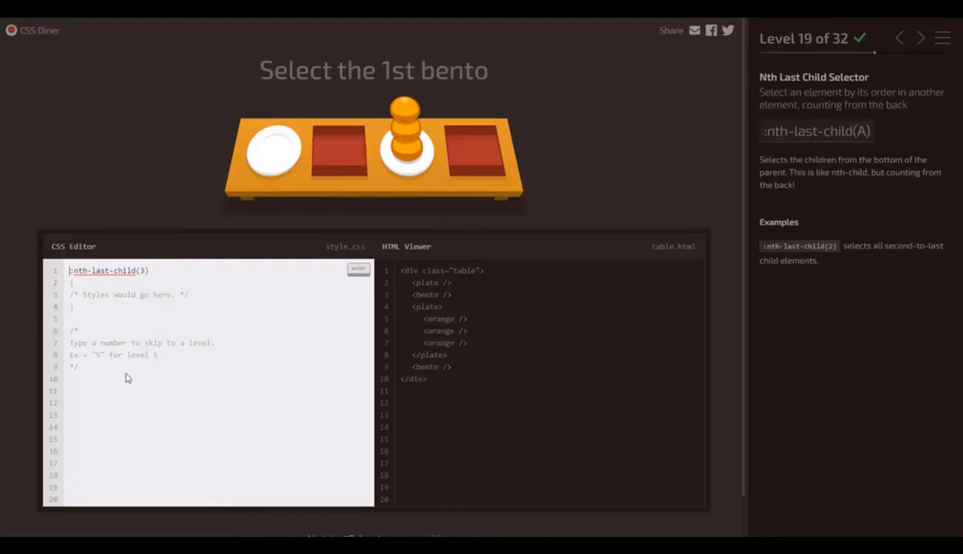
pyautogui.write('bento')
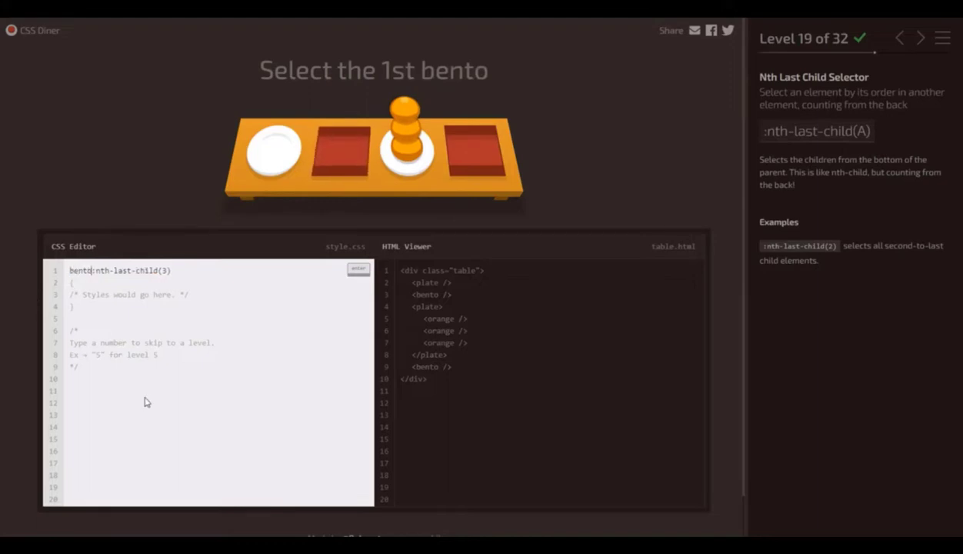